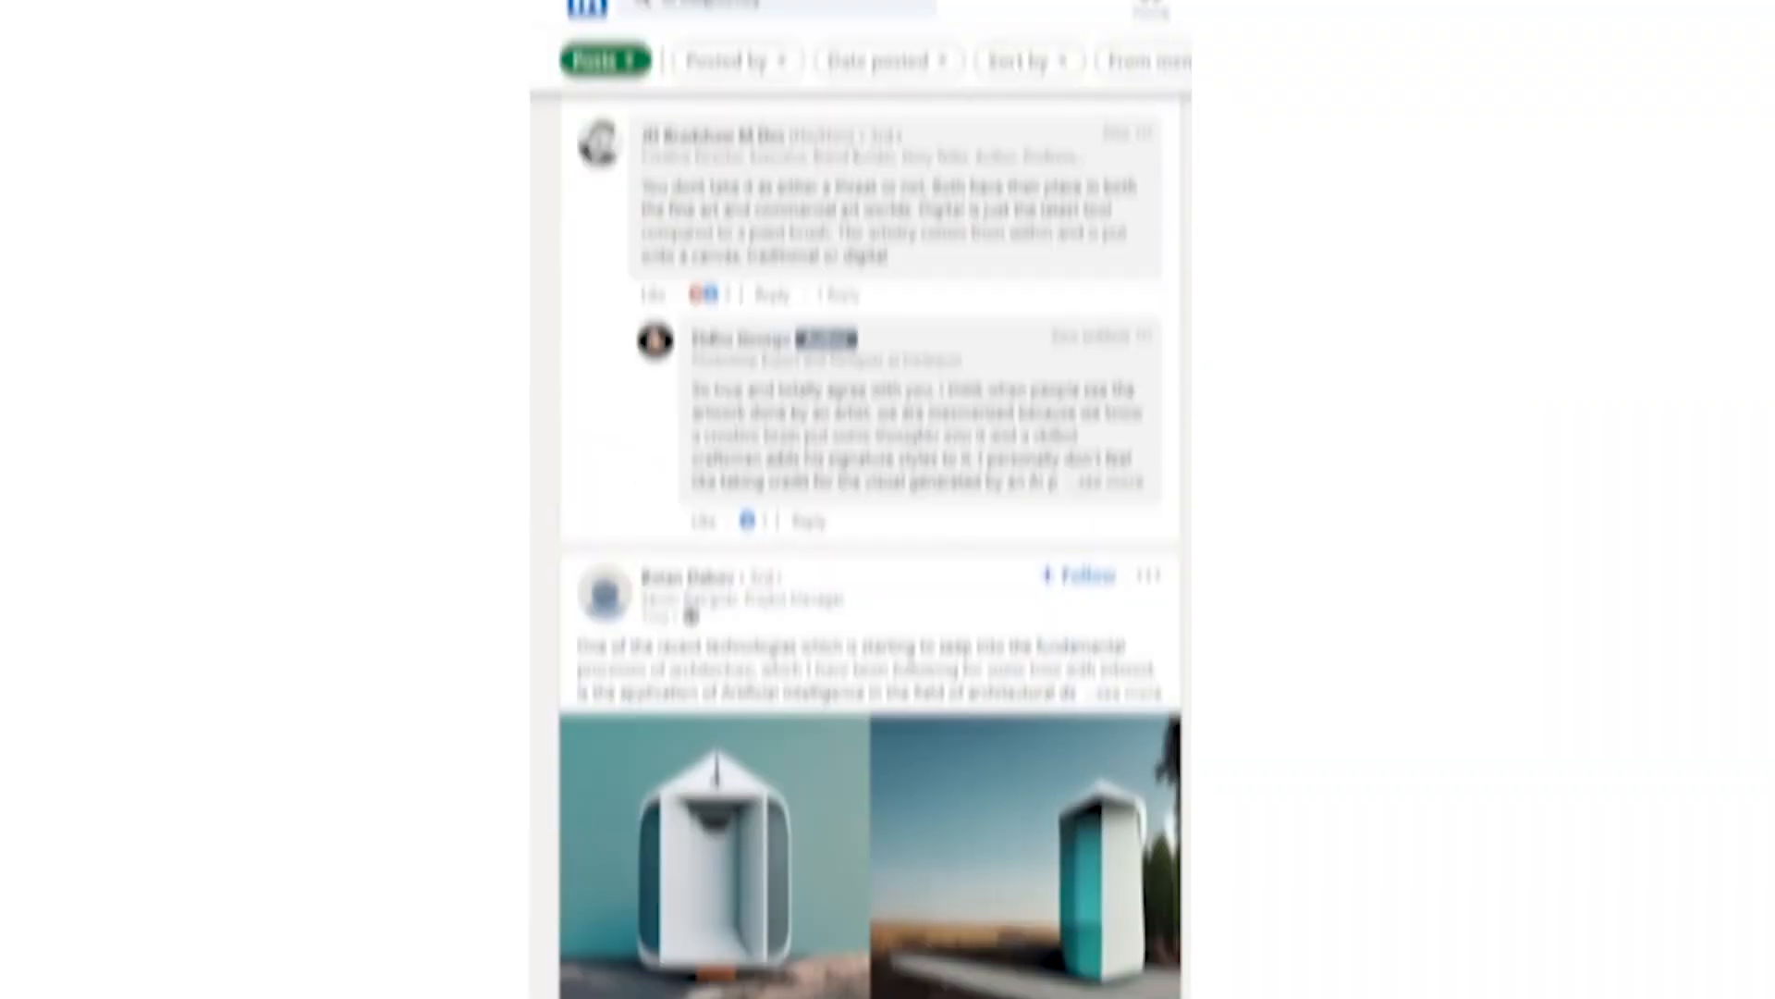
Step: Import roots.png as a new Image to material (B2M) material in Sampler
{"action": "scroll", "scroll_direction": "down", "scroll_amount": 3}
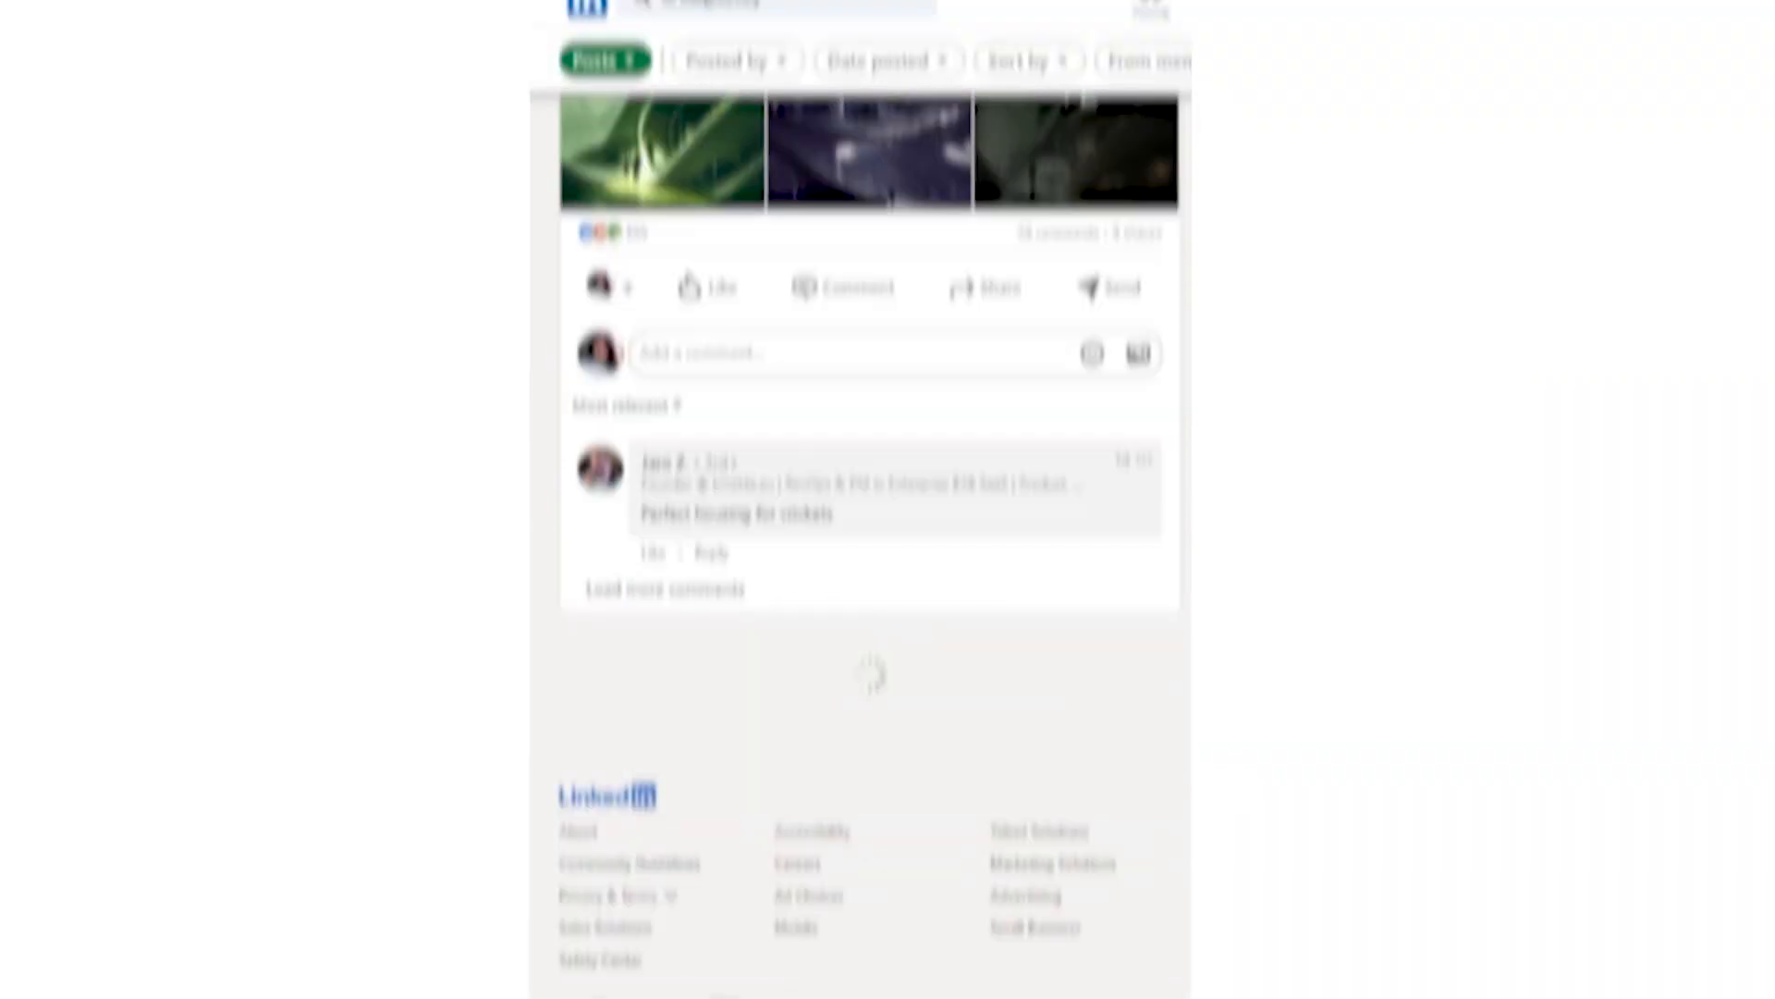
{"action": "scroll", "scroll_direction": "down", "scroll_amount": 3}
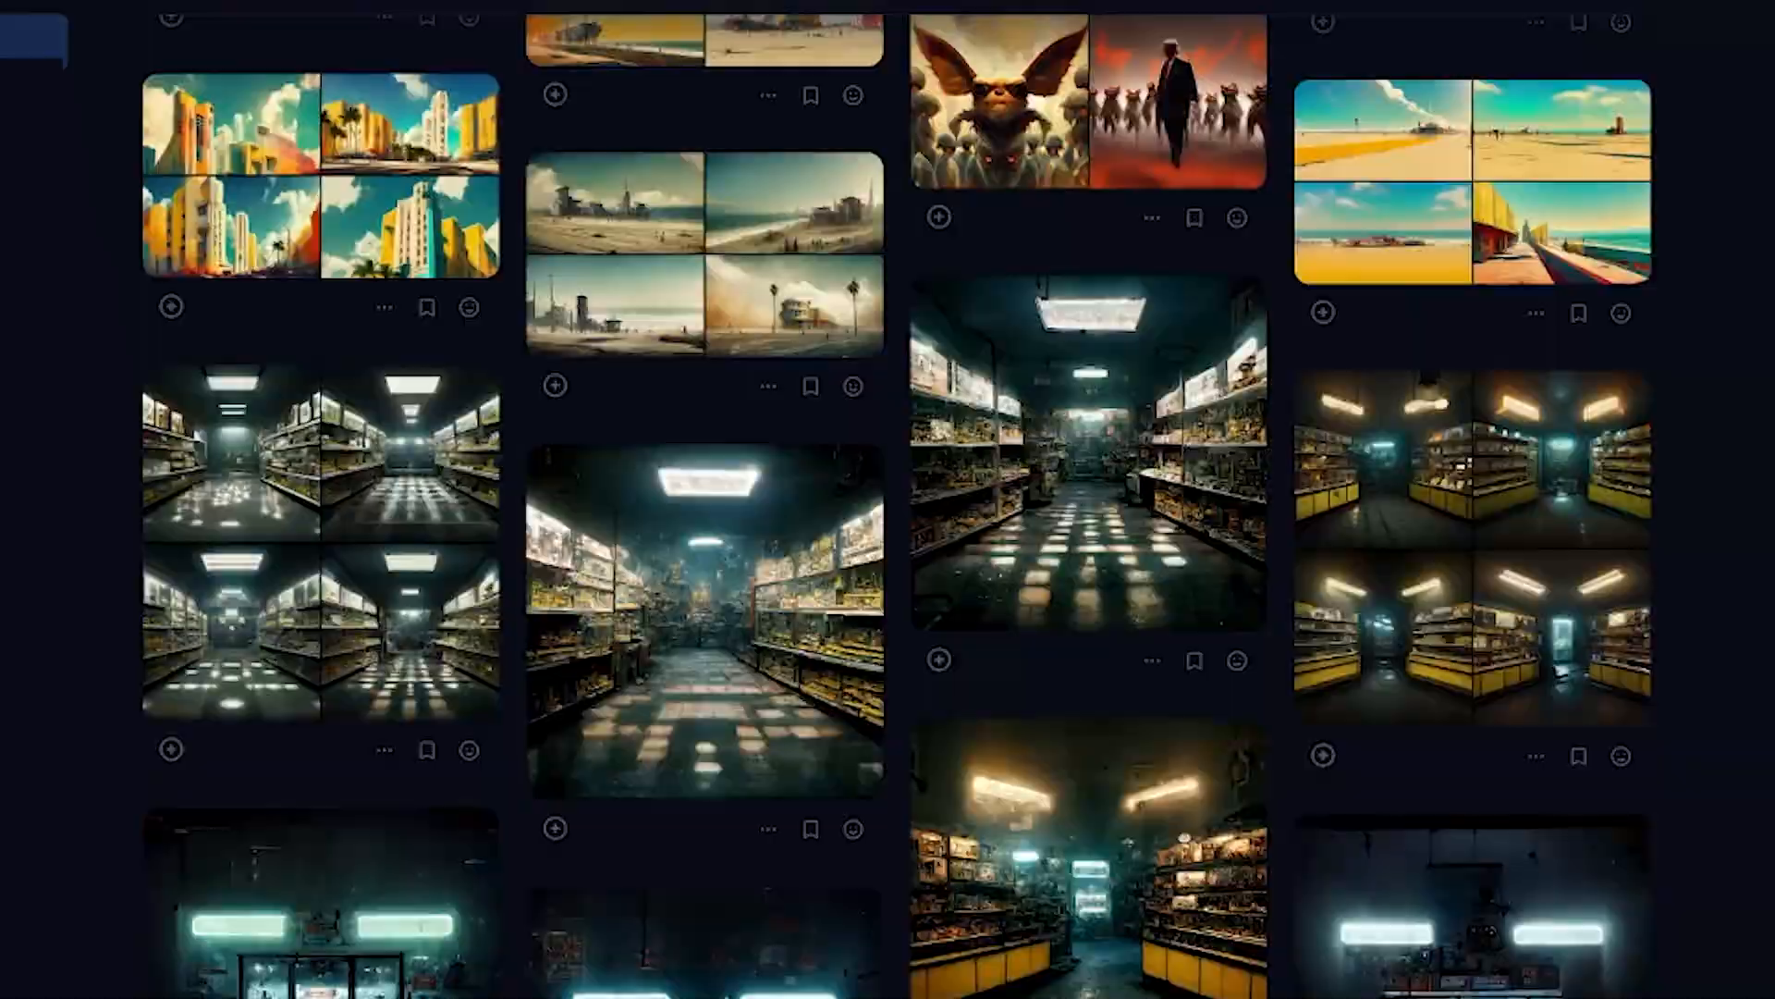
{"action": "scroll", "scroll_direction": "down", "scroll_amount": 3}
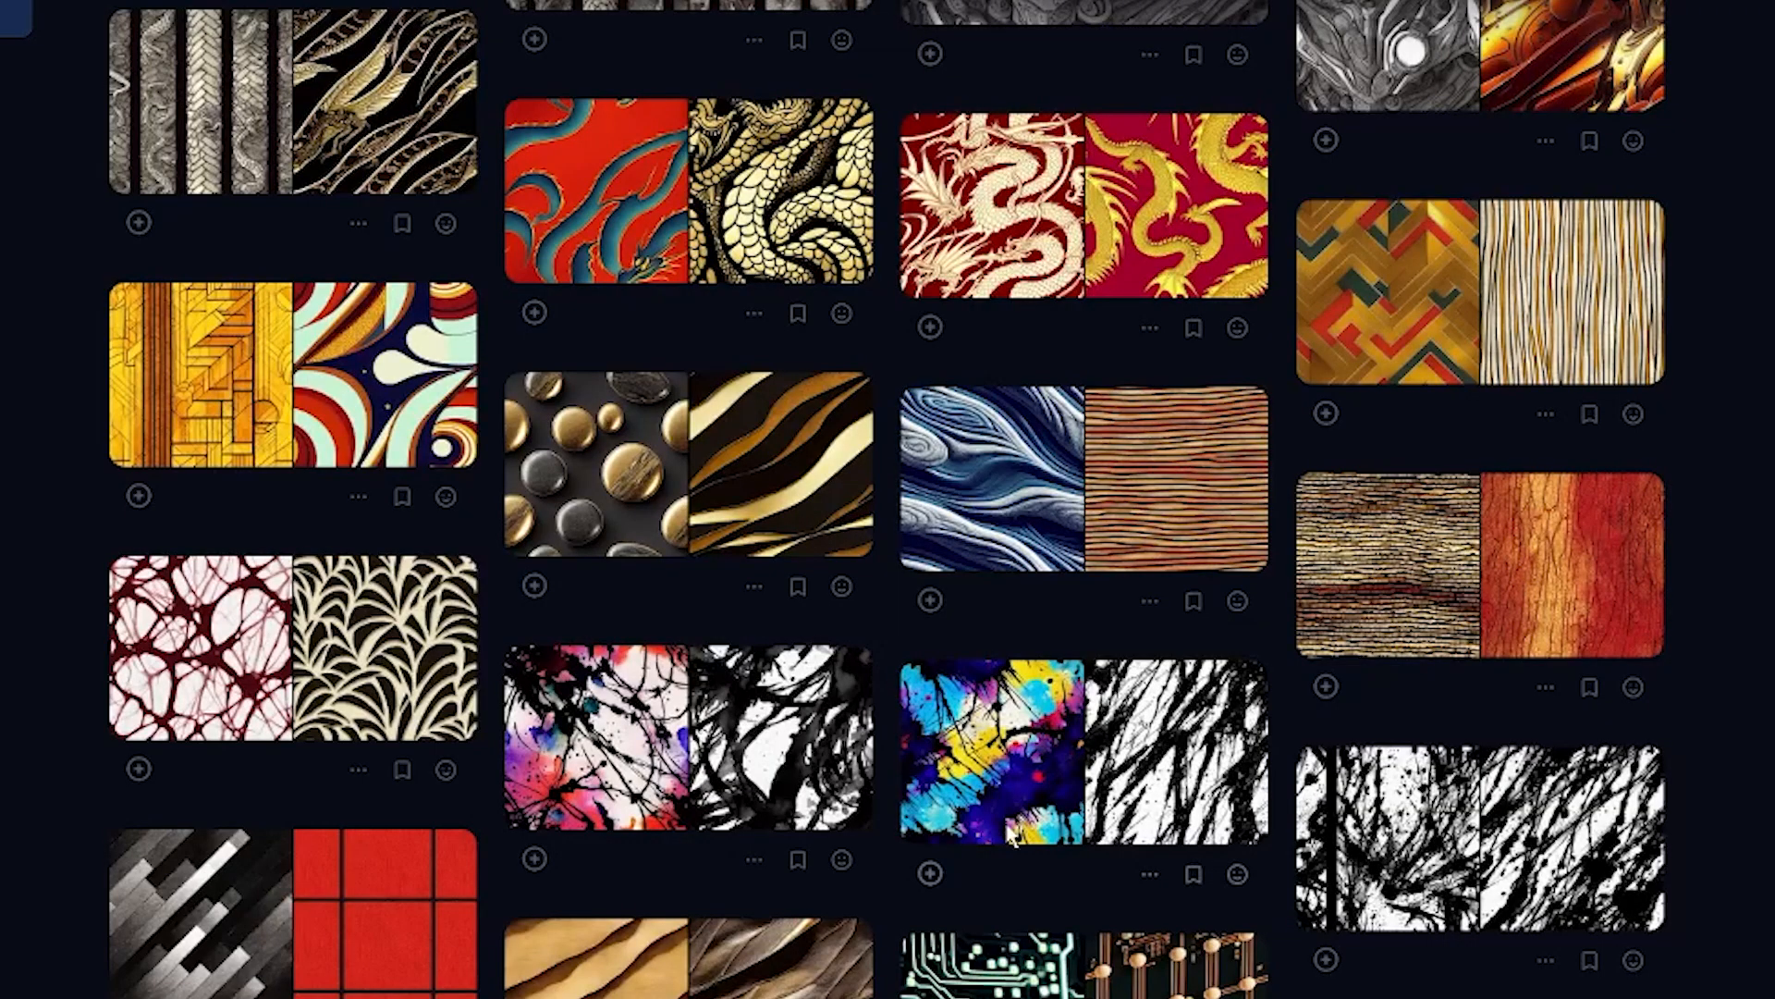
{"action": "scroll", "scroll_direction": "down", "scroll_amount": 3}
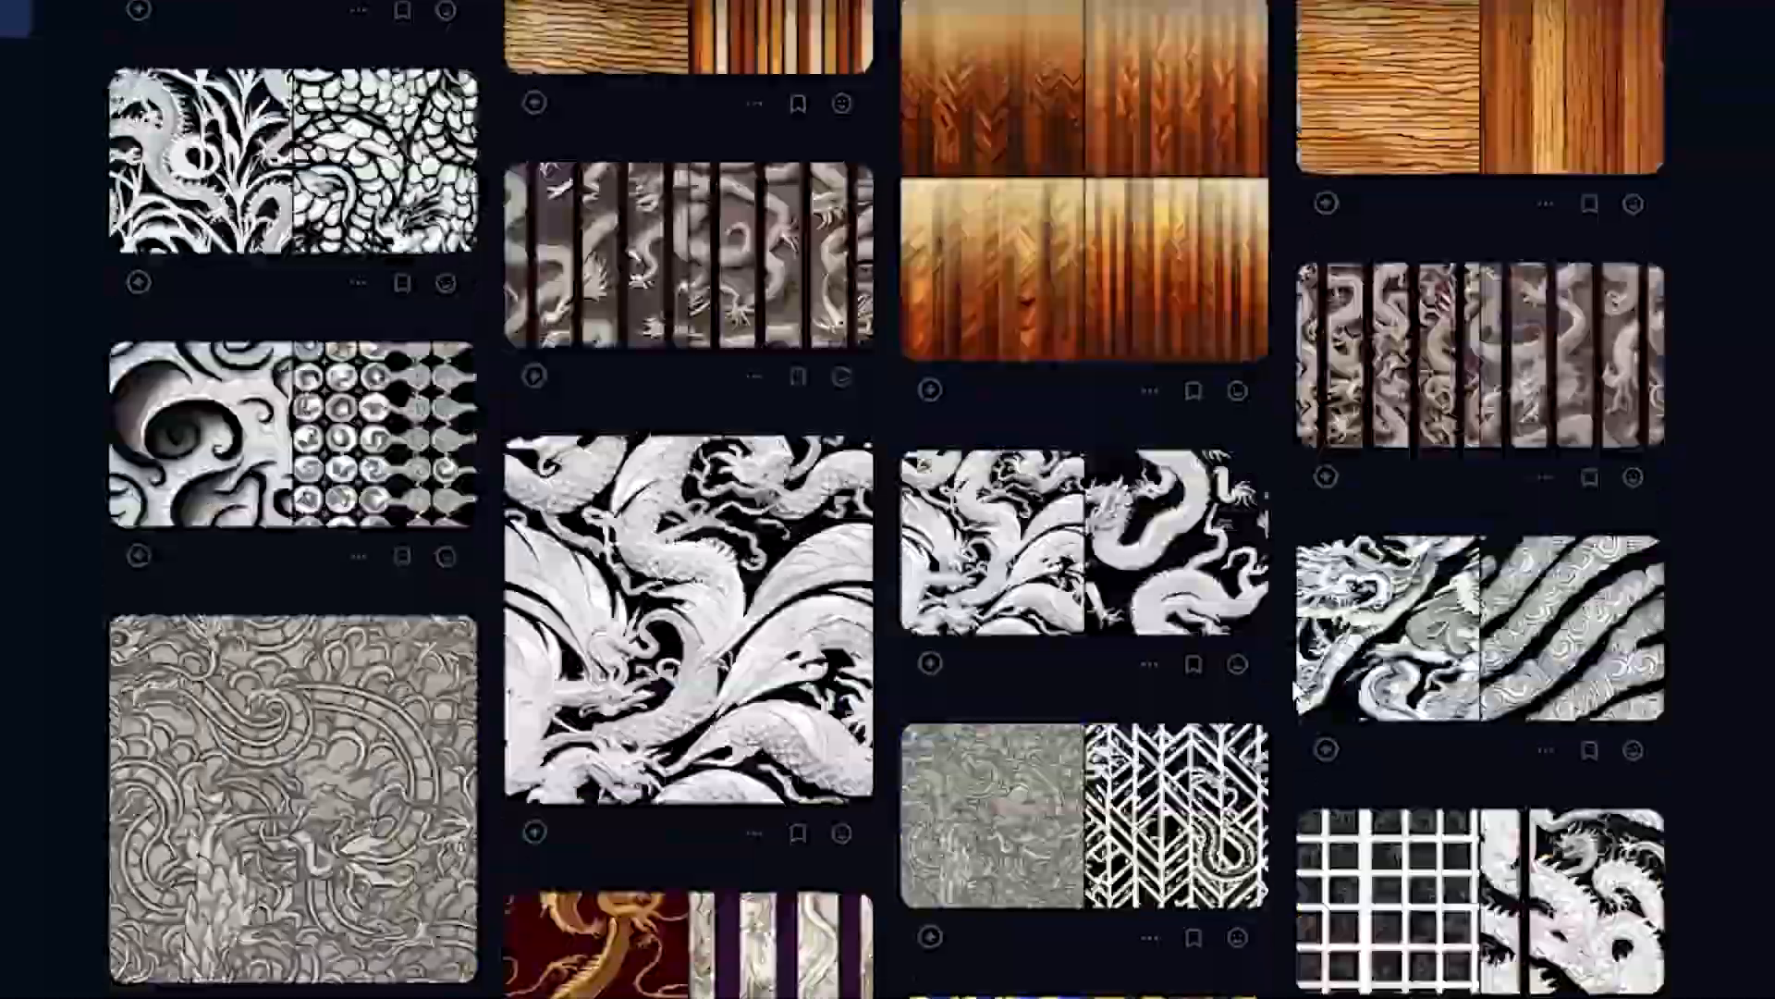
{"action": "scroll", "scroll_direction": "down", "scroll_amount": 3}
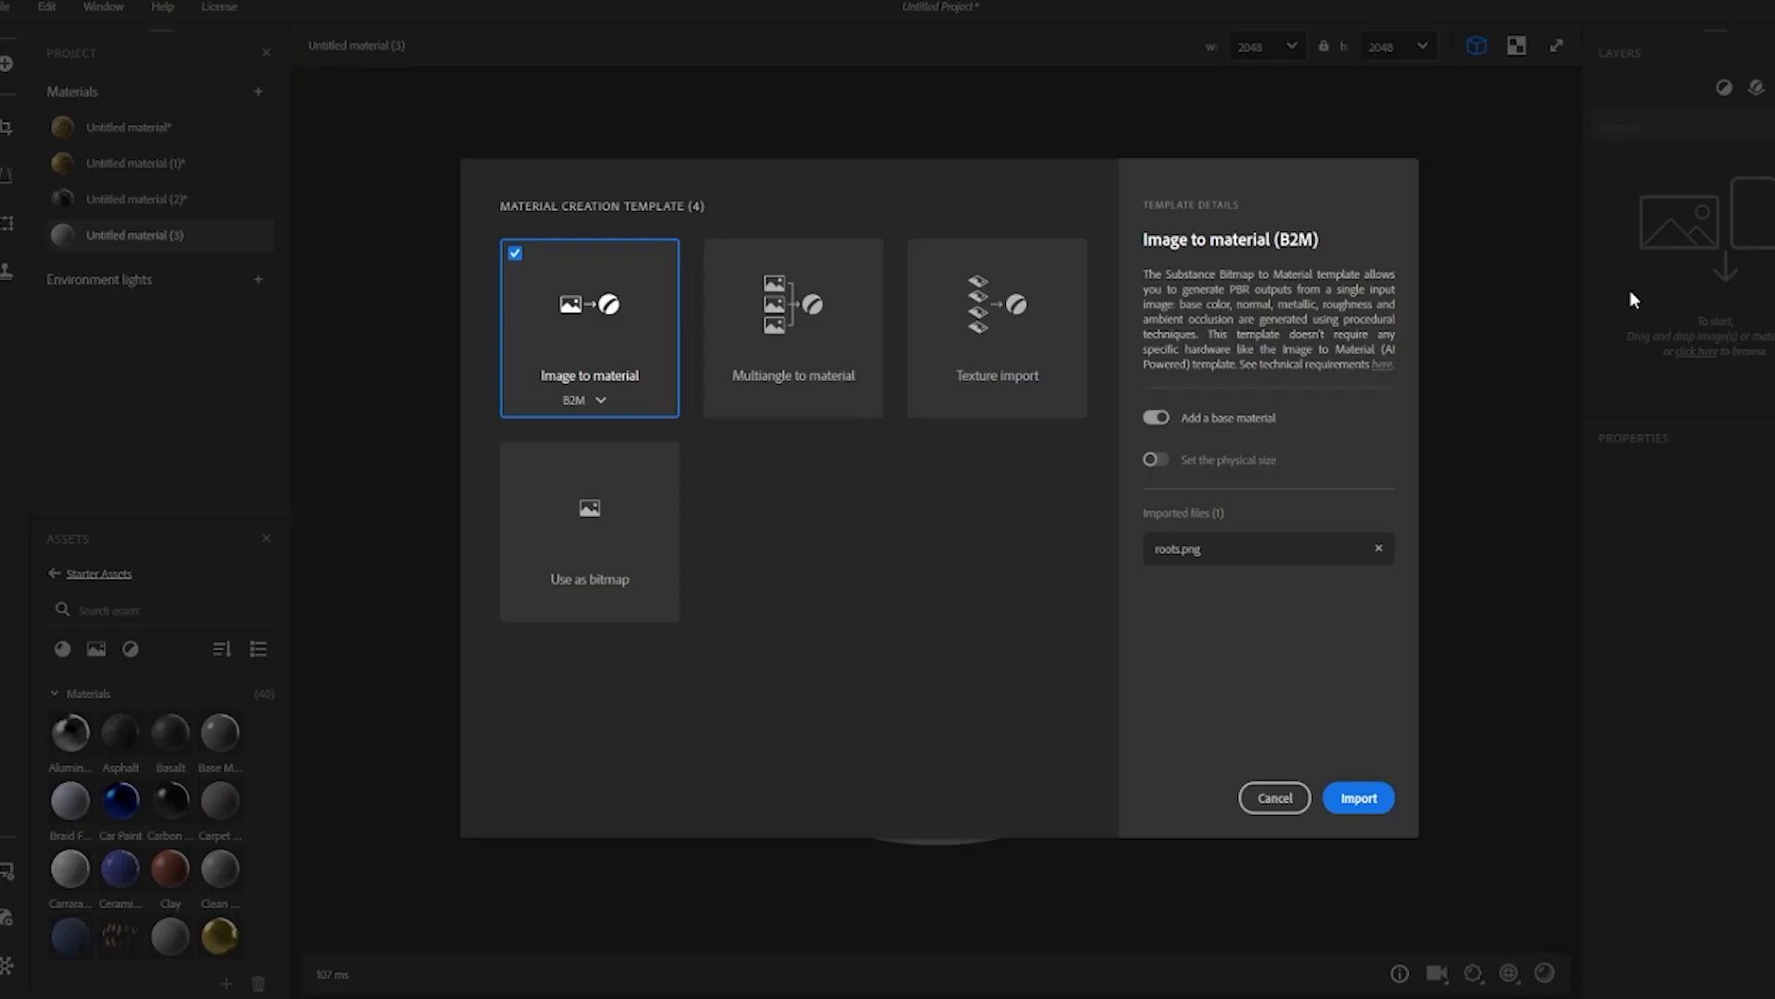
{"action": "left_click", "coordinate": [588, 399]}
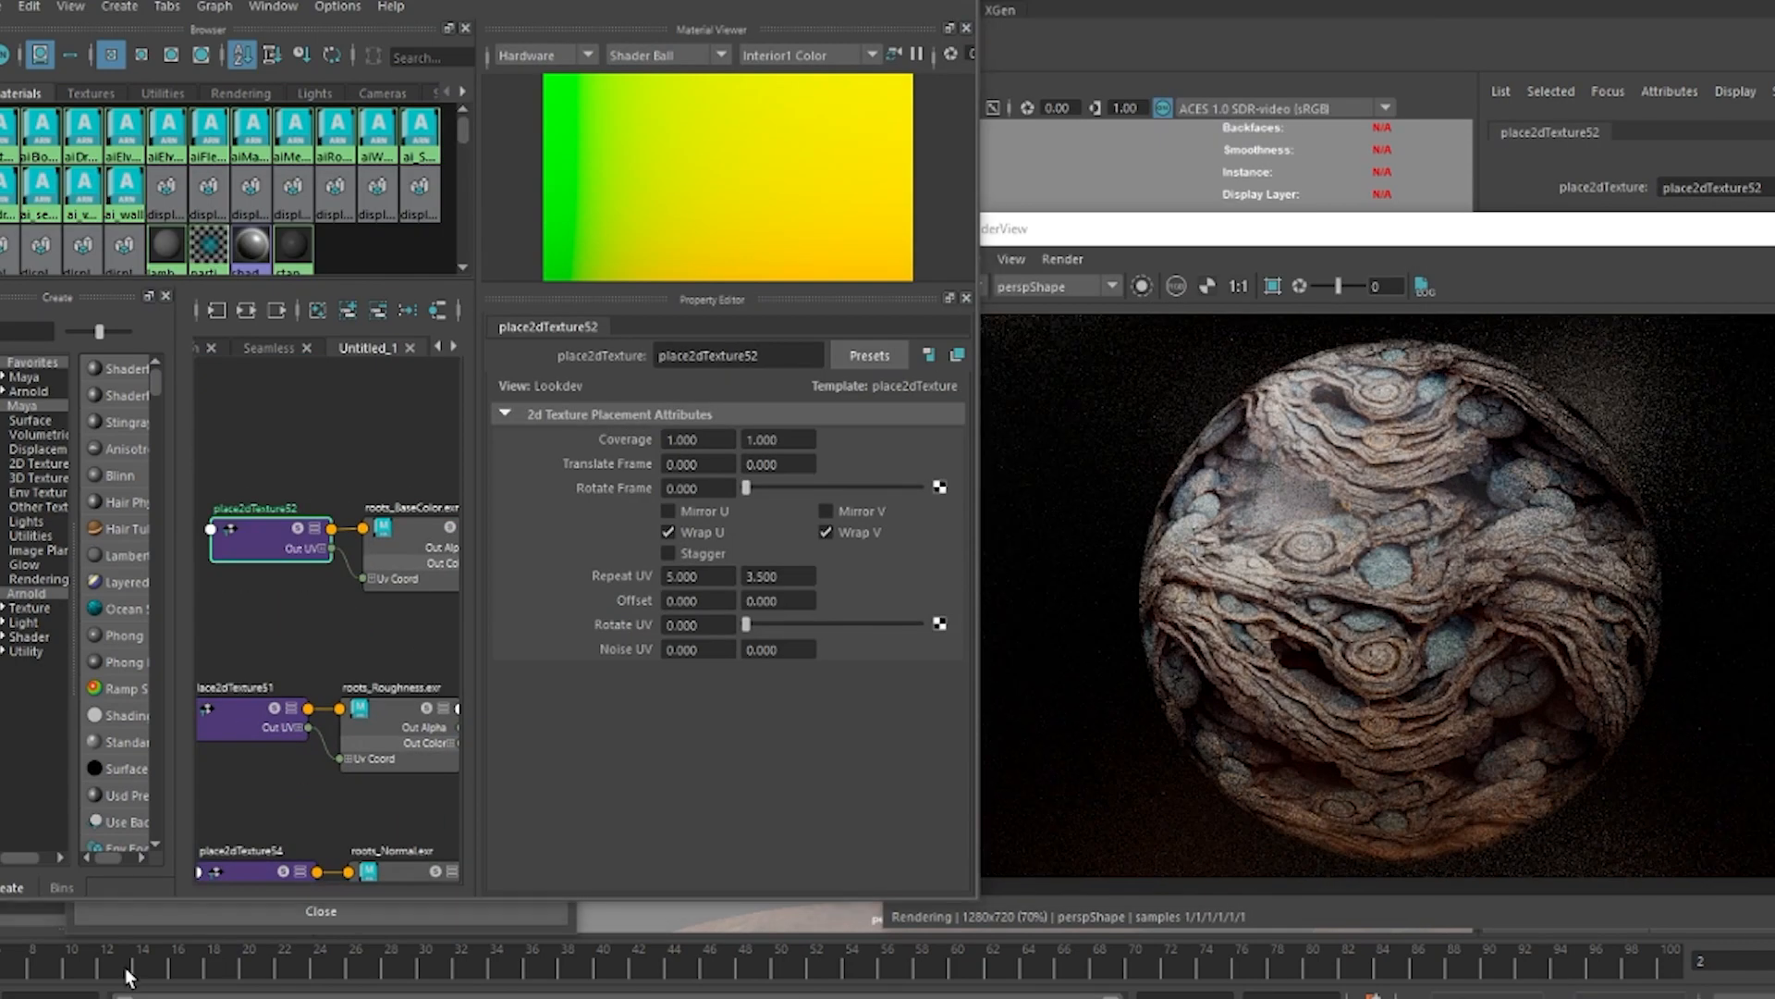
Step: Set the place2dTexture repeat of the roots base colour to 12.000 and 3.000
{"action": "type", "text": "12.000"}
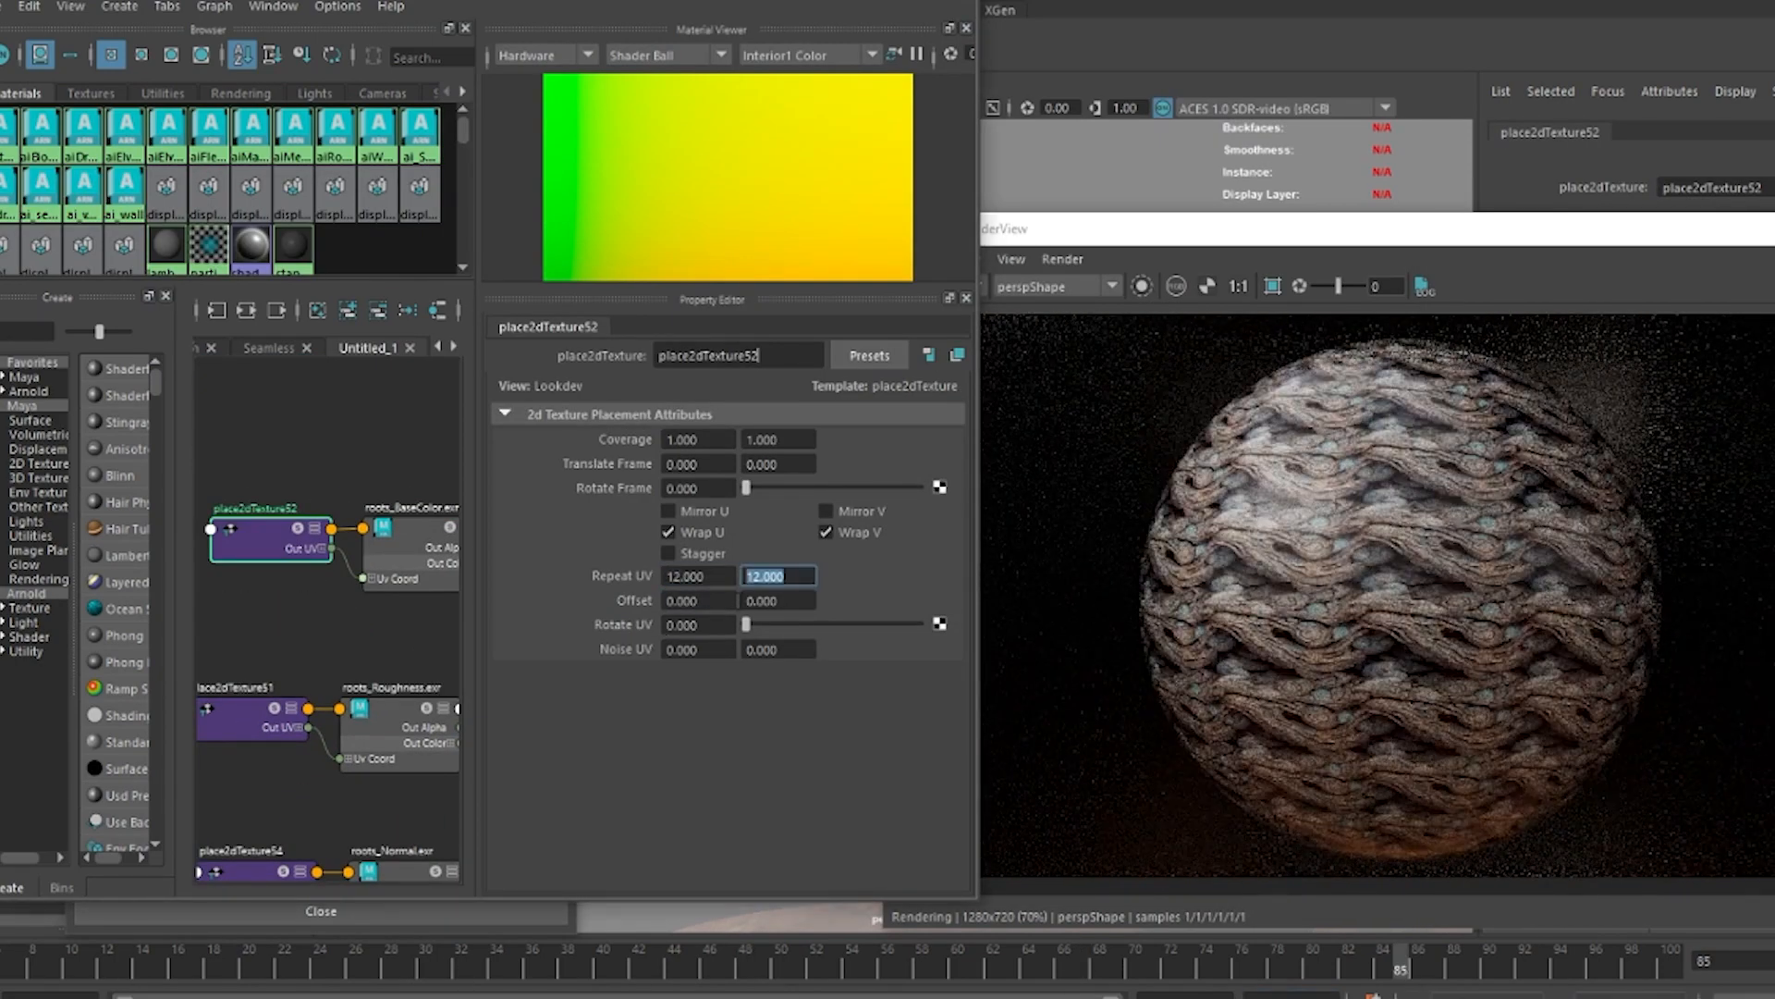
{"action": "type", "text": "3.000"}
{"action": "type", "text": "colorcorre"}
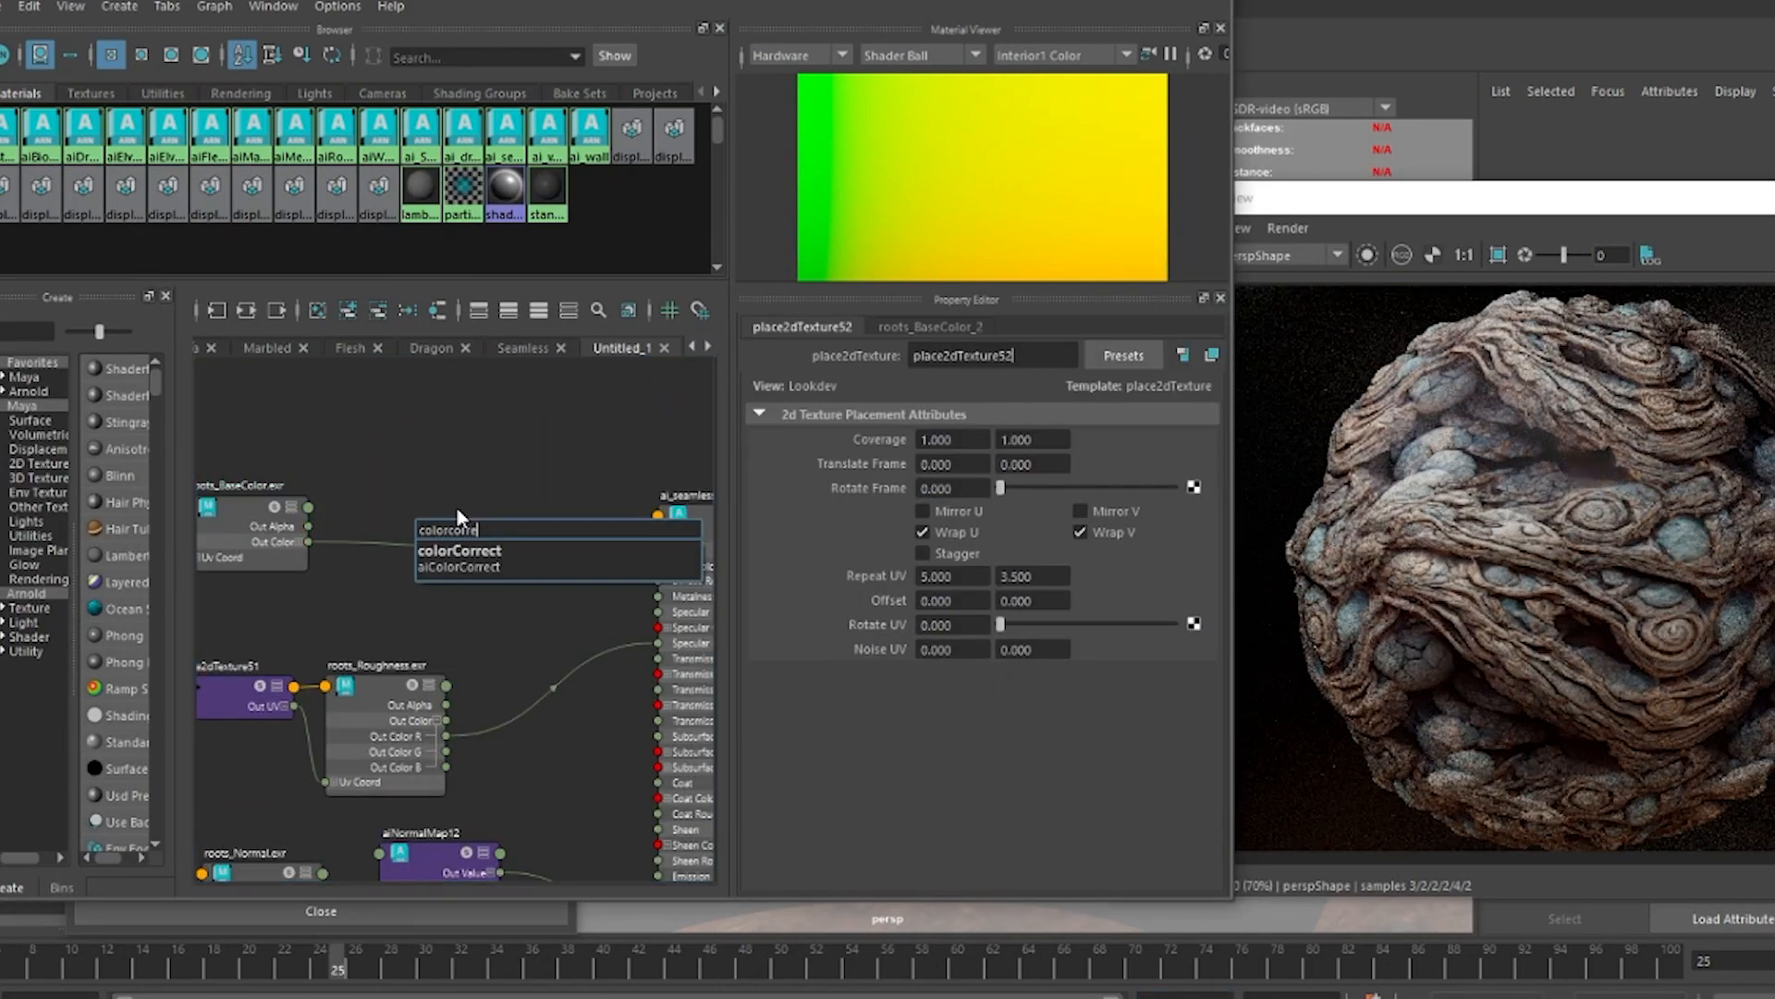
Step: Add a colorCorrect node and raise remapValue31 Input Min to about 0.315
{"action": "left_click", "coordinate": [461, 551]}
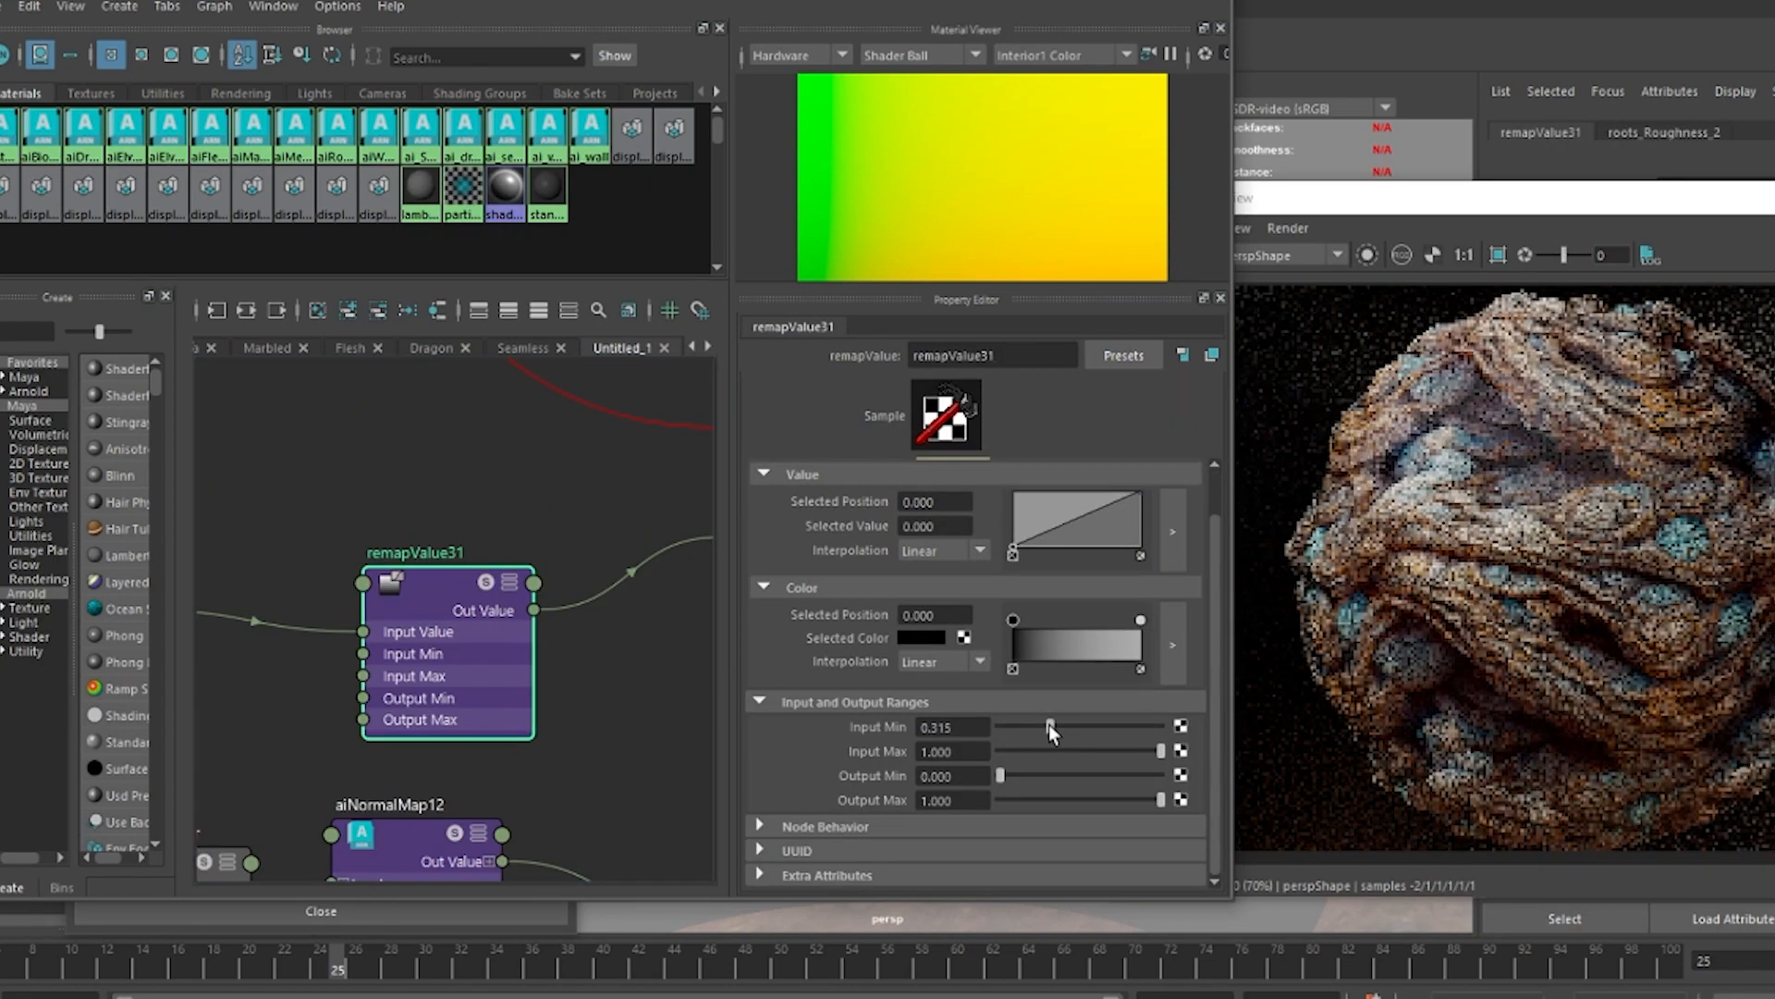
{"action": "left_click_drag", "start_coordinate": [1048, 727], "coordinate": [986, 727]}
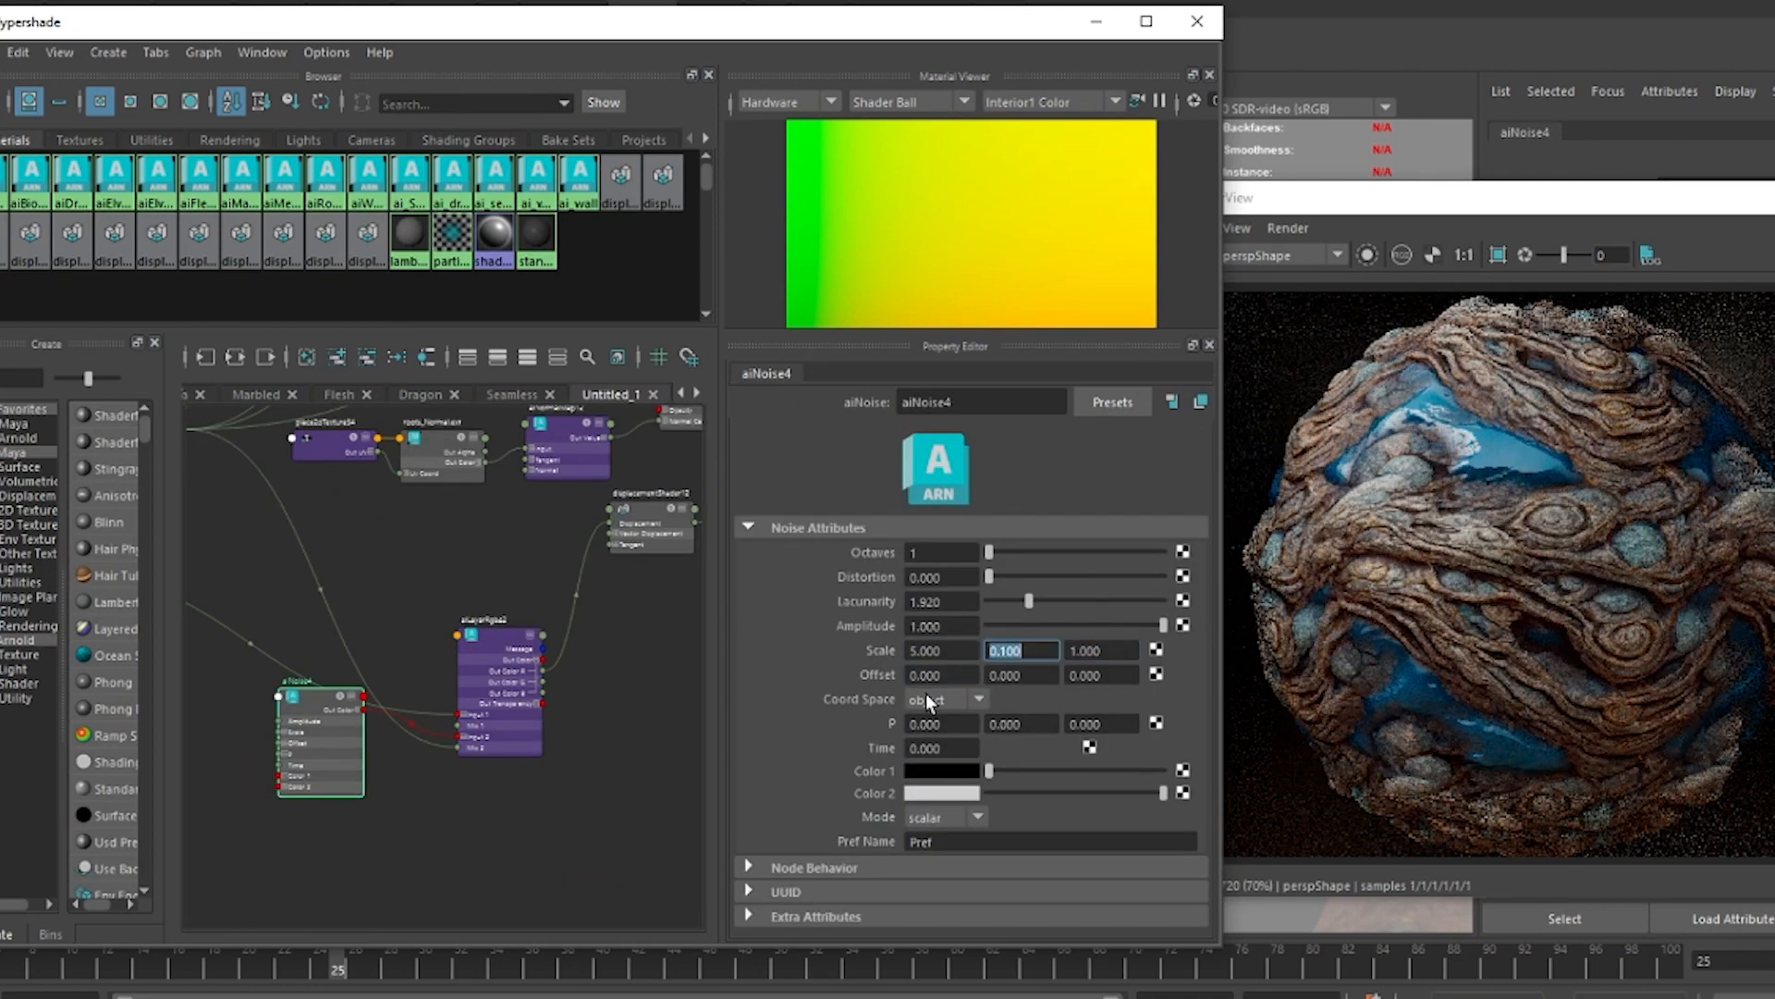
Step: Set the aiNoise4 Scale to 12.000 in the Noise Attributes
{"action": "type", "text": "12.000"}
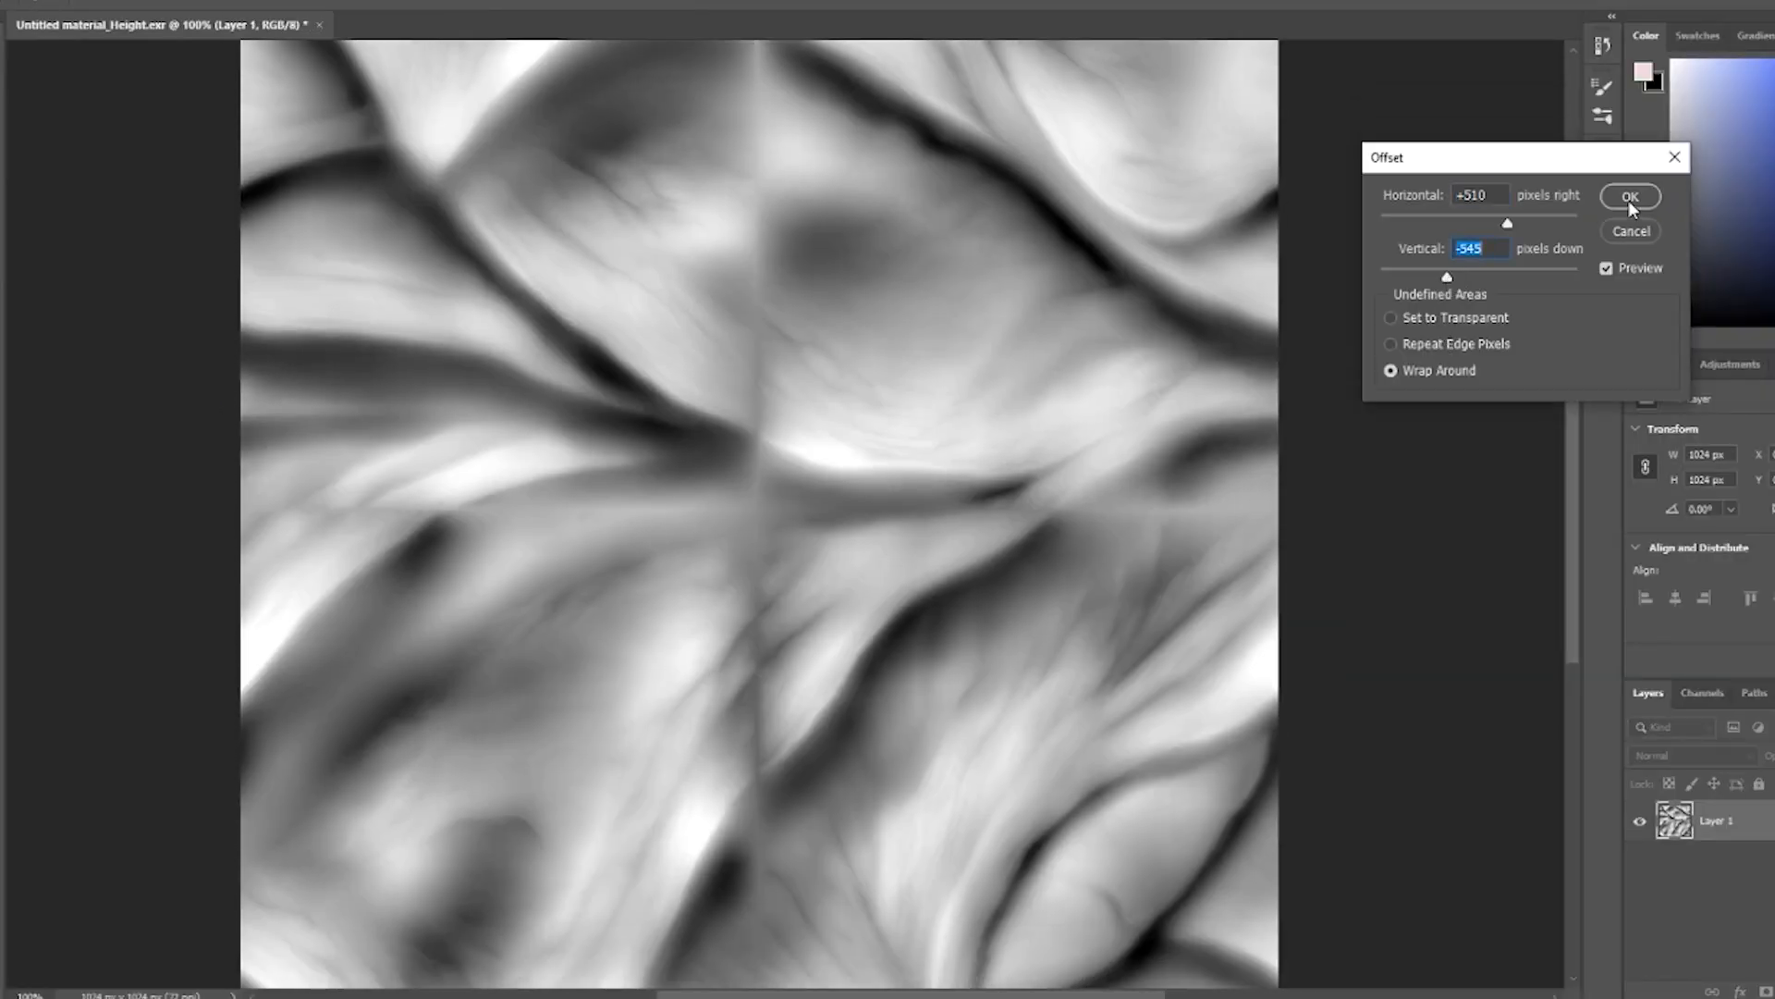
Step: Apply an Offset of +510 horizontal, -545 vertical with Wrap Around to the height map
{"action": "left_click", "coordinate": [1631, 196]}
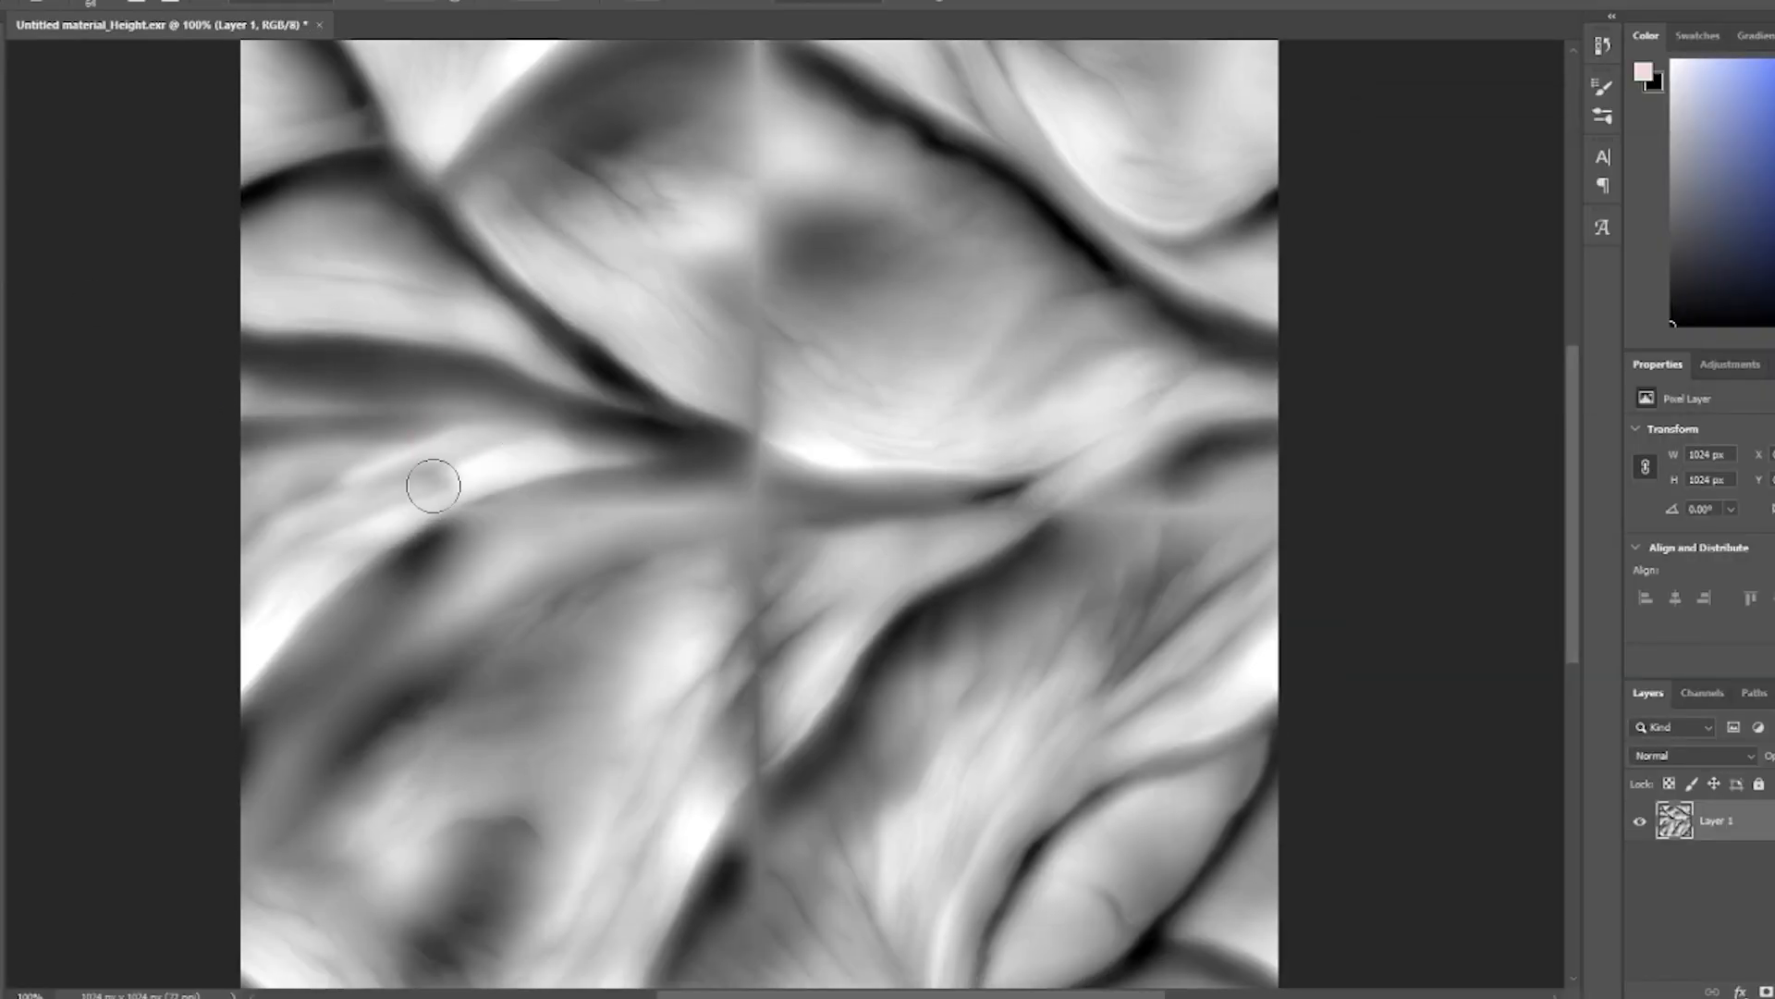